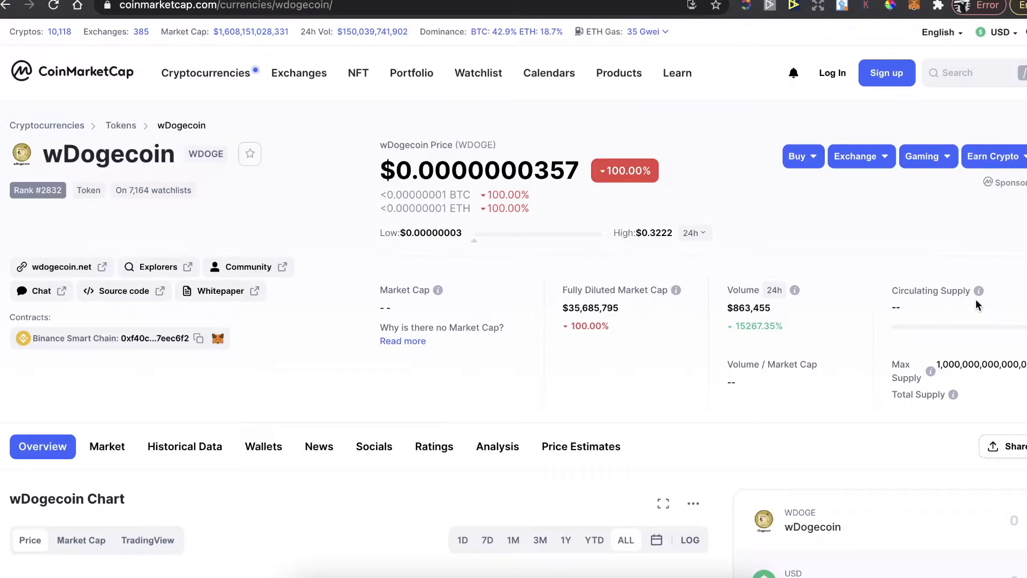
mouse_move(863, 256)
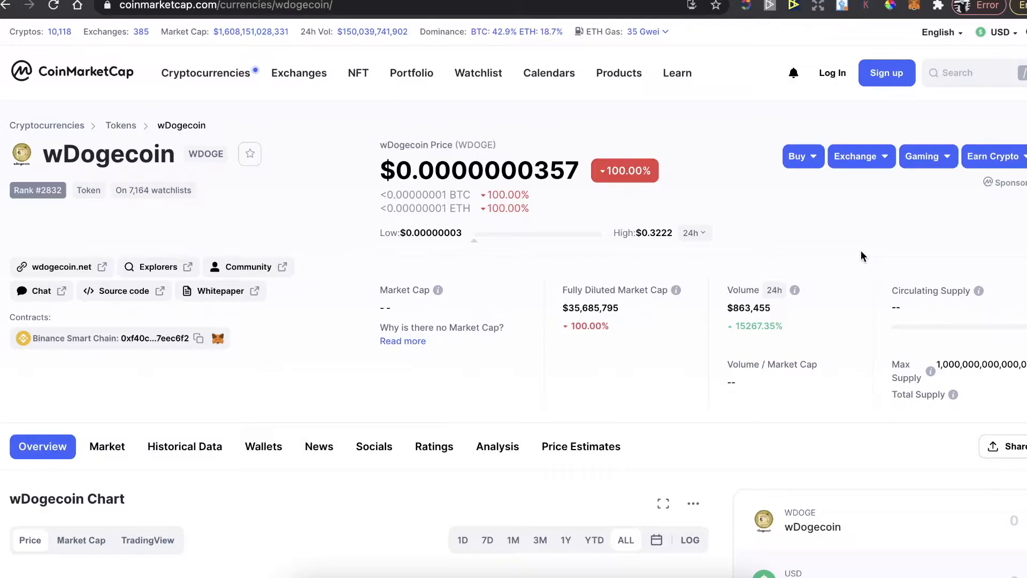
Step: Open MetaMask and confirm the network stays on Smart Chain
click(891, 6)
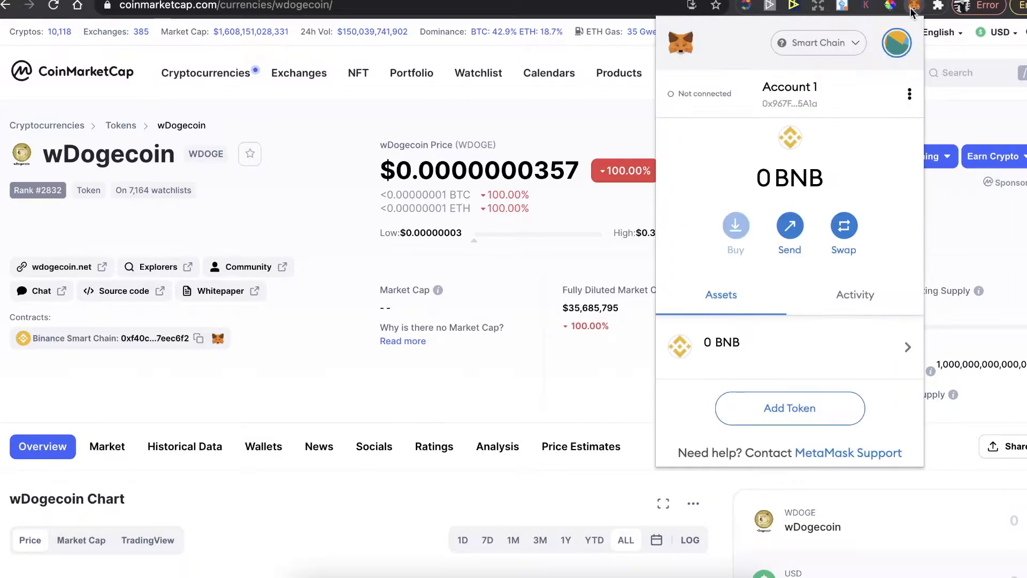
mouse_move(871, 166)
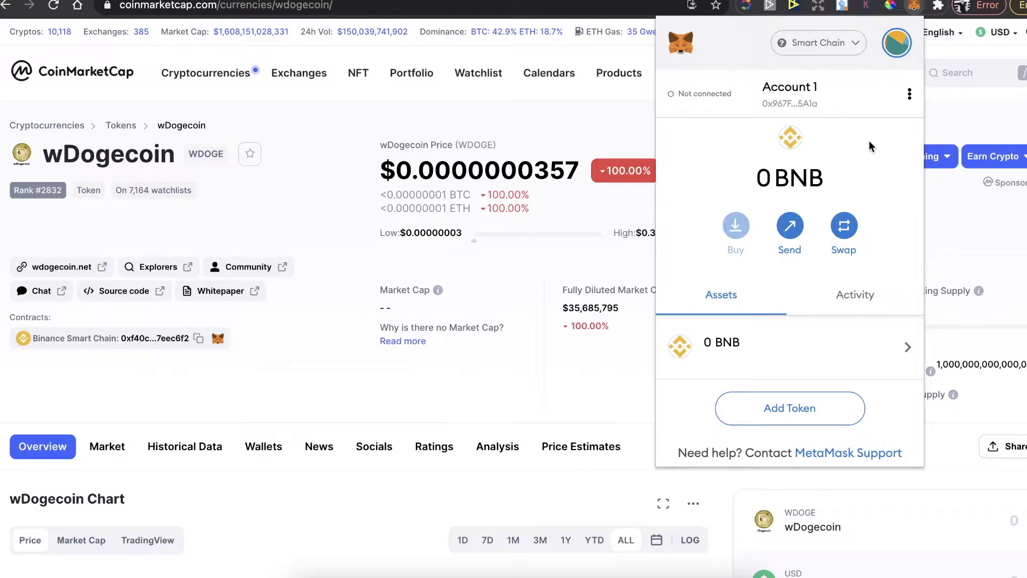
click(817, 42)
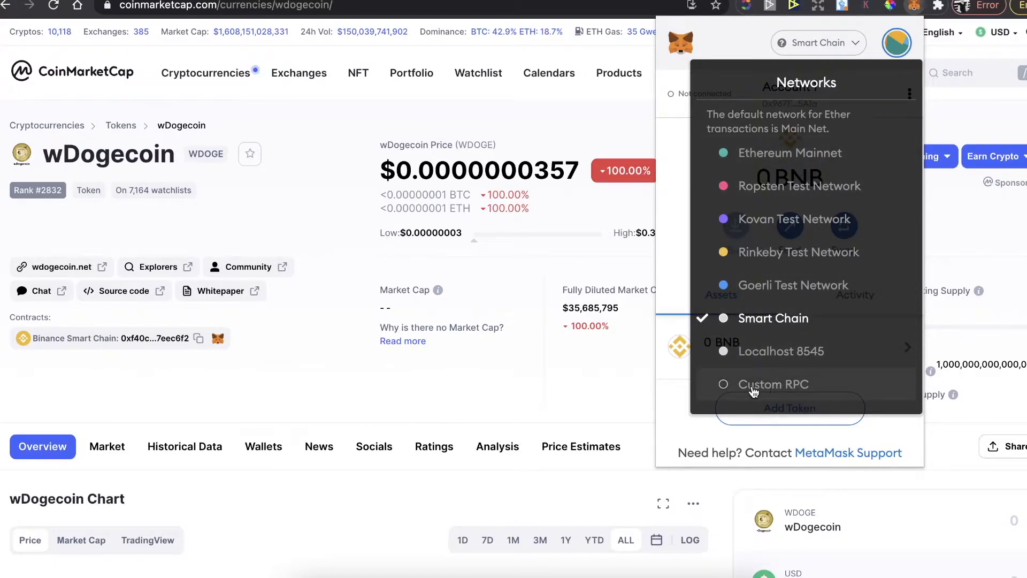
mouse_move(821, 391)
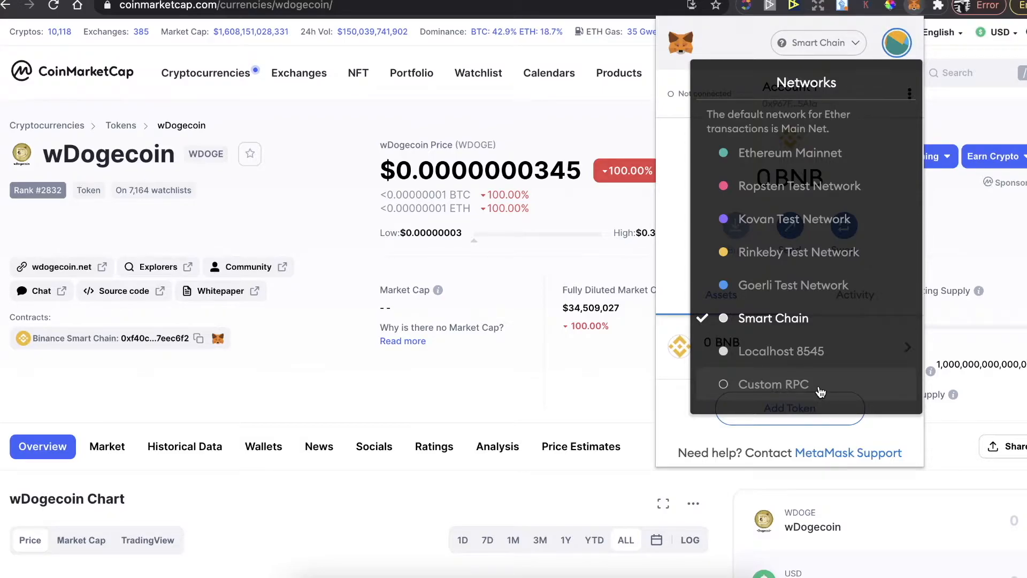
mouse_move(820, 383)
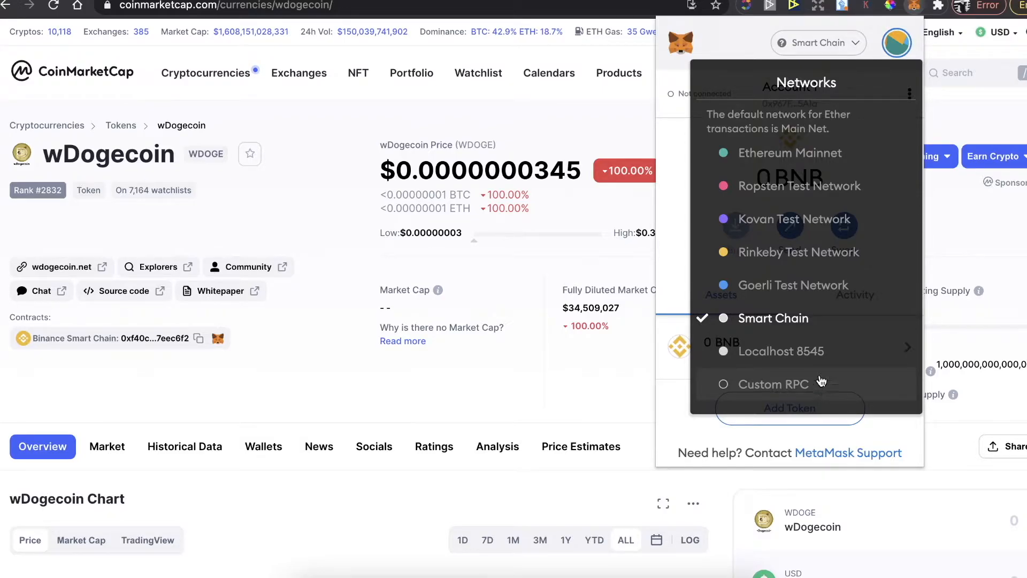
mouse_move(824, 85)
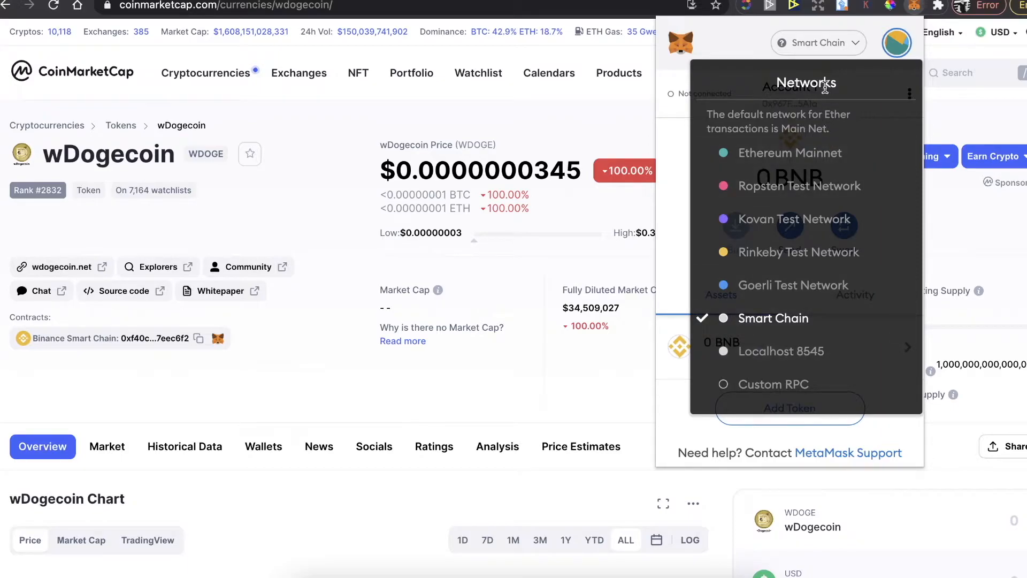
click(817, 42)
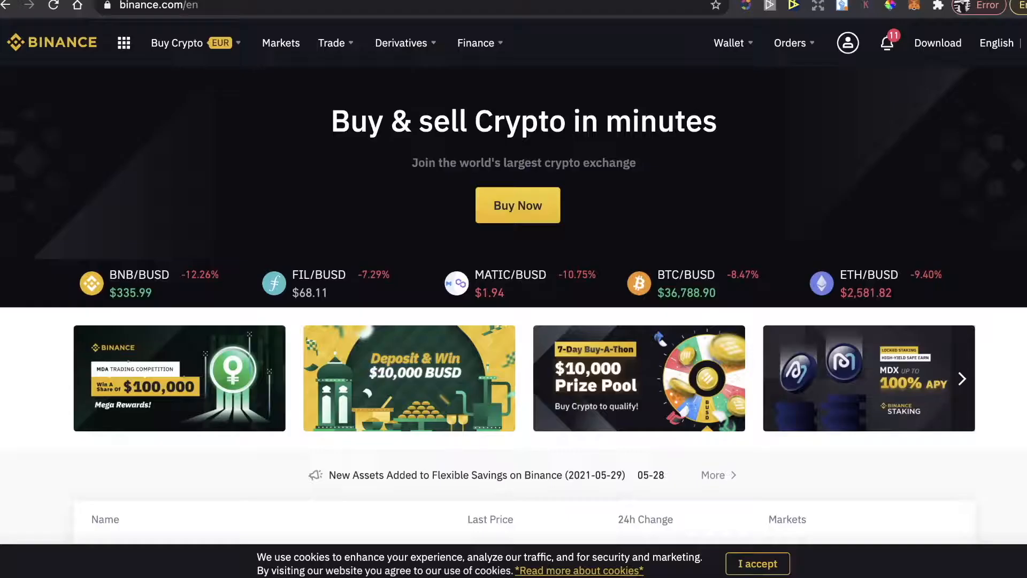
mouse_move(343, 176)
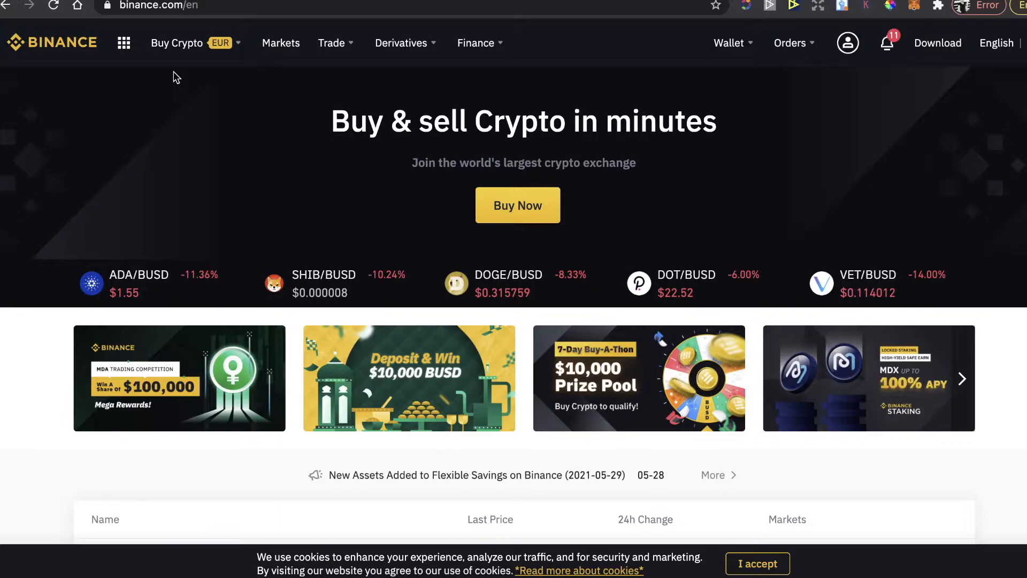
Step: Browse Binance's Buy Crypto payment methods and the EUR currency list
click(177, 43)
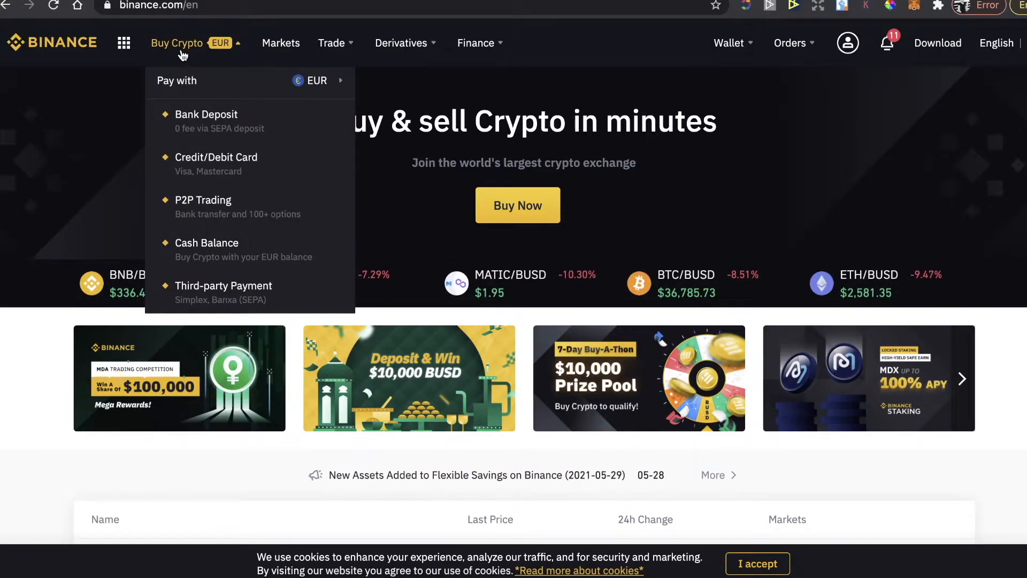
click(316, 80)
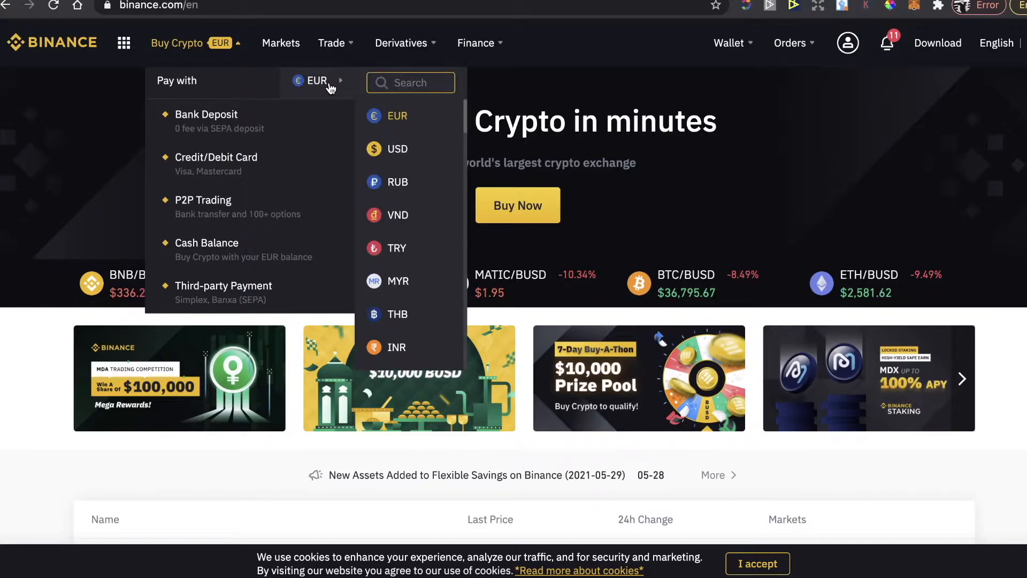
mouse_move(406, 260)
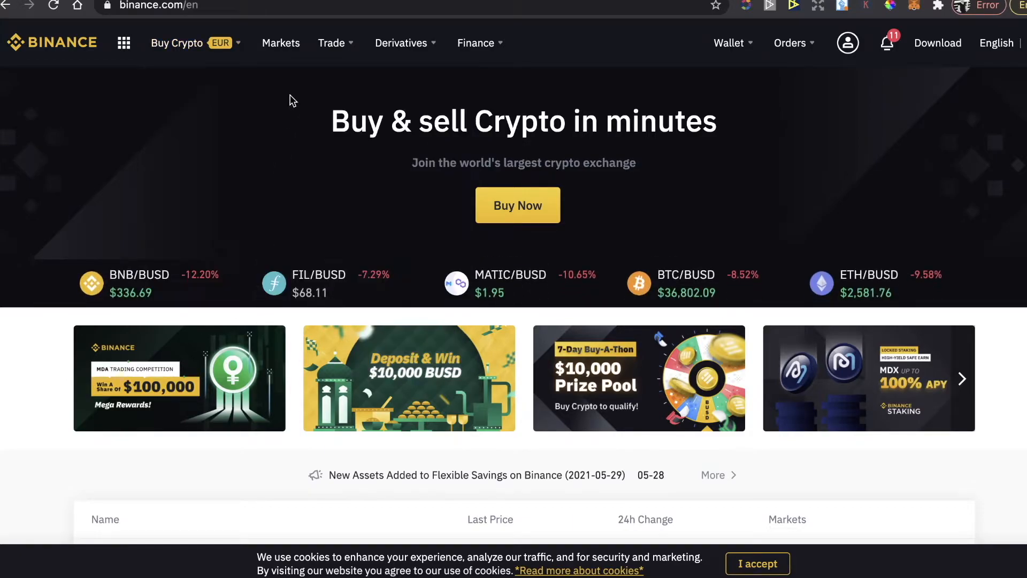
click(184, 43)
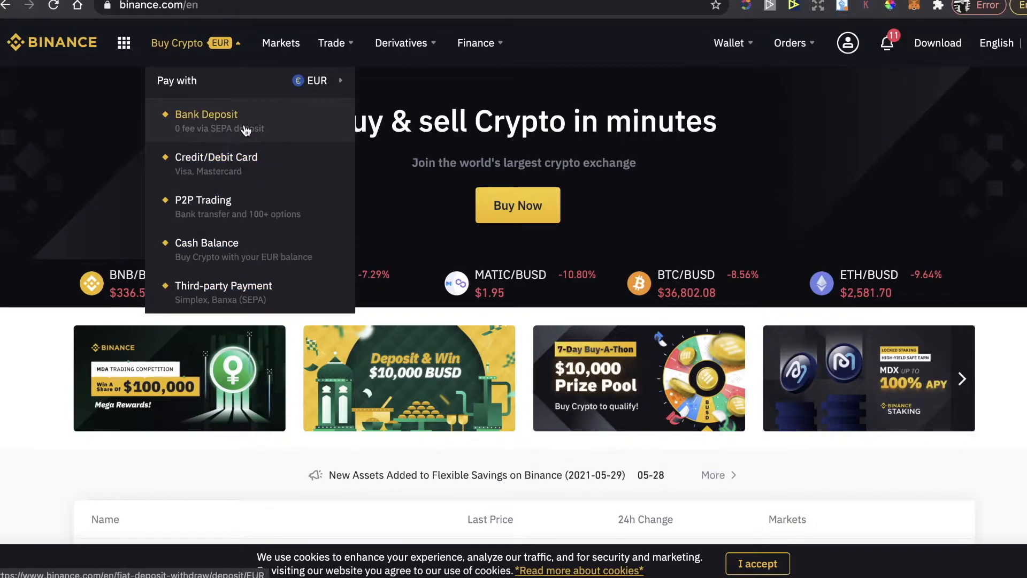
mouse_move(265, 167)
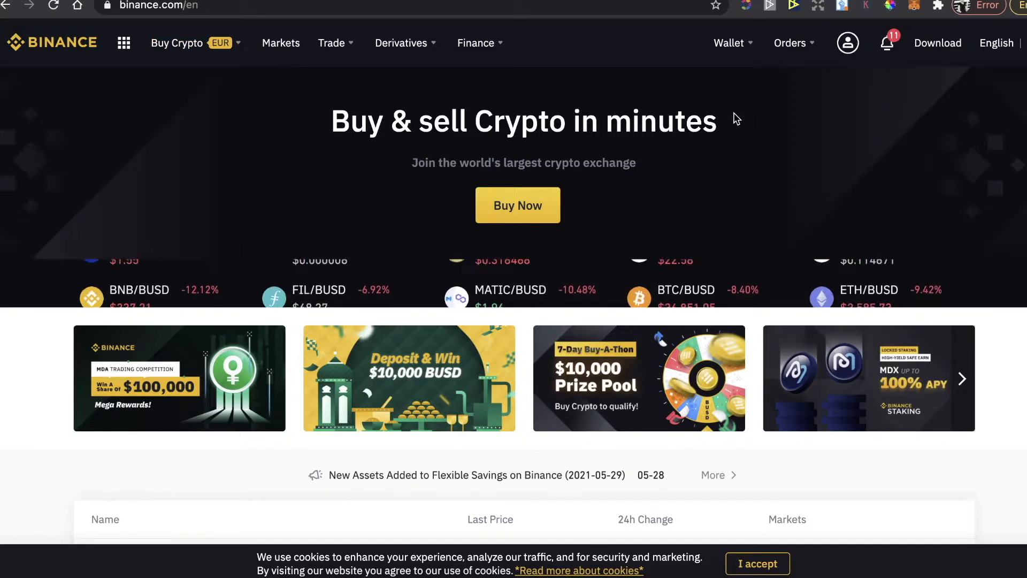
click(914, 5)
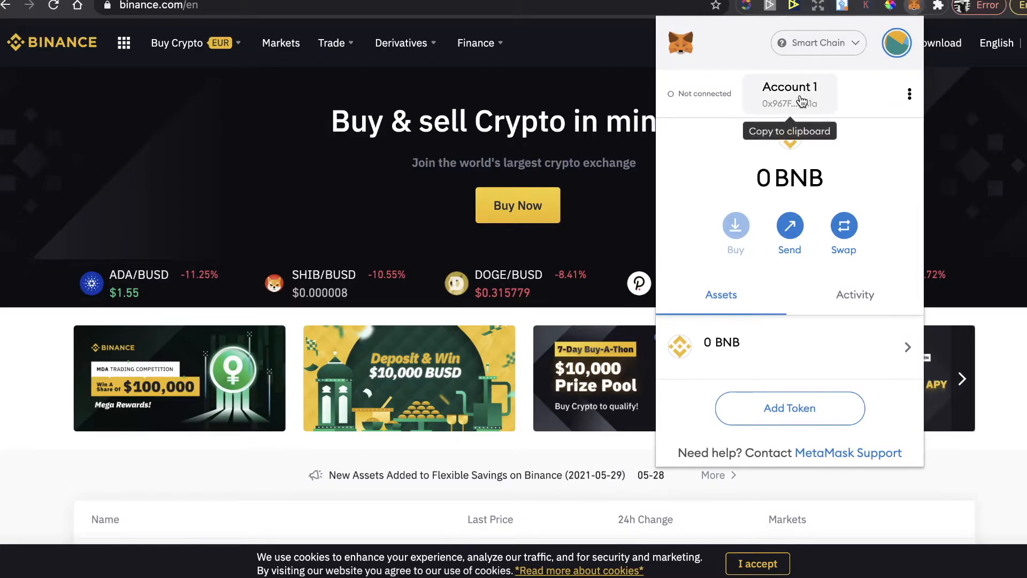
Step: Copy the Account 1 wallet address from MetaMask and reopen the wallet
click(789, 94)
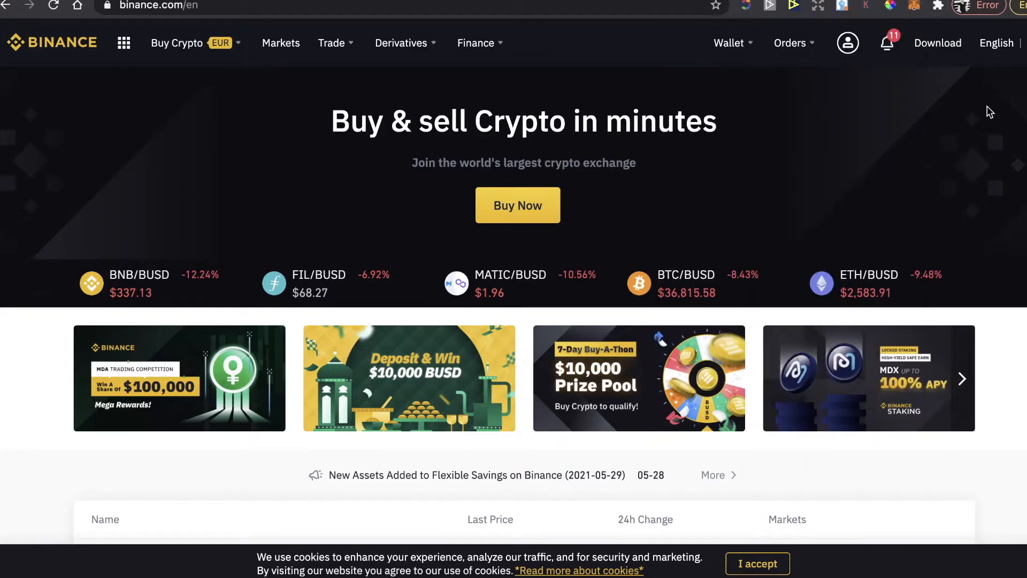
click(887, 43)
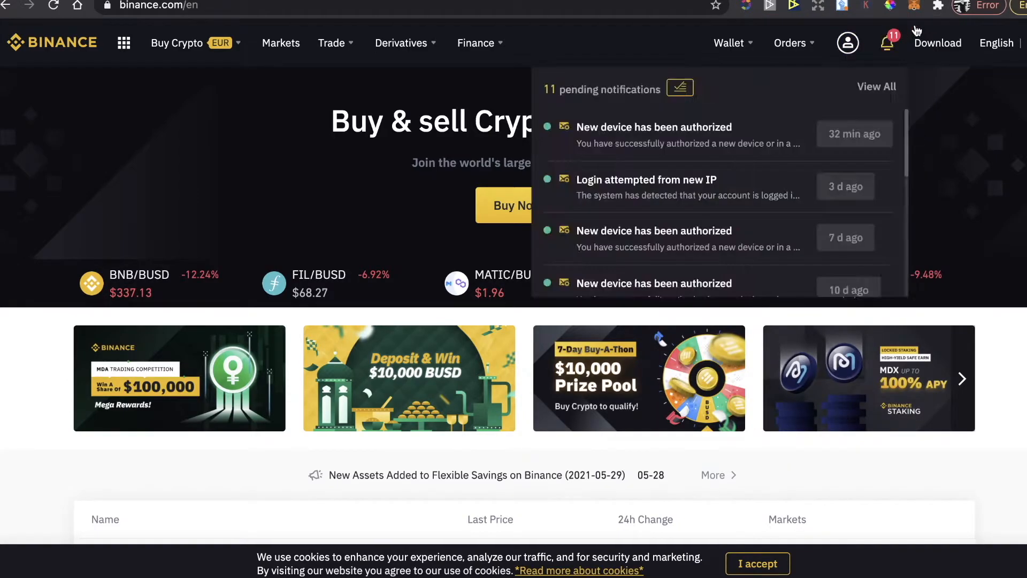
click(913, 6)
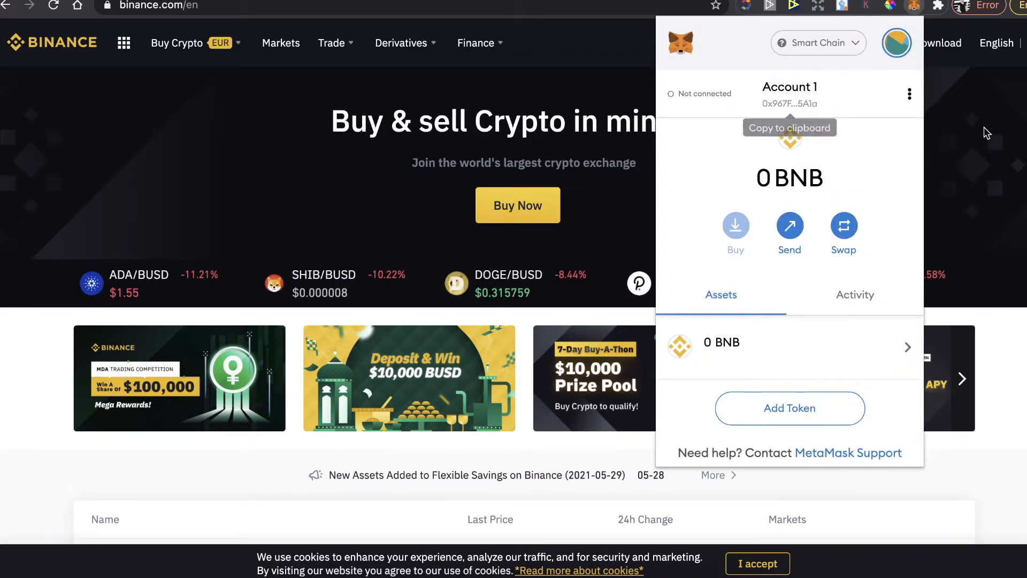
Step: Start a BNB withdrawal from Fiat and Spot to the MetaMask address on BEP20, amount 1
click(727, 42)
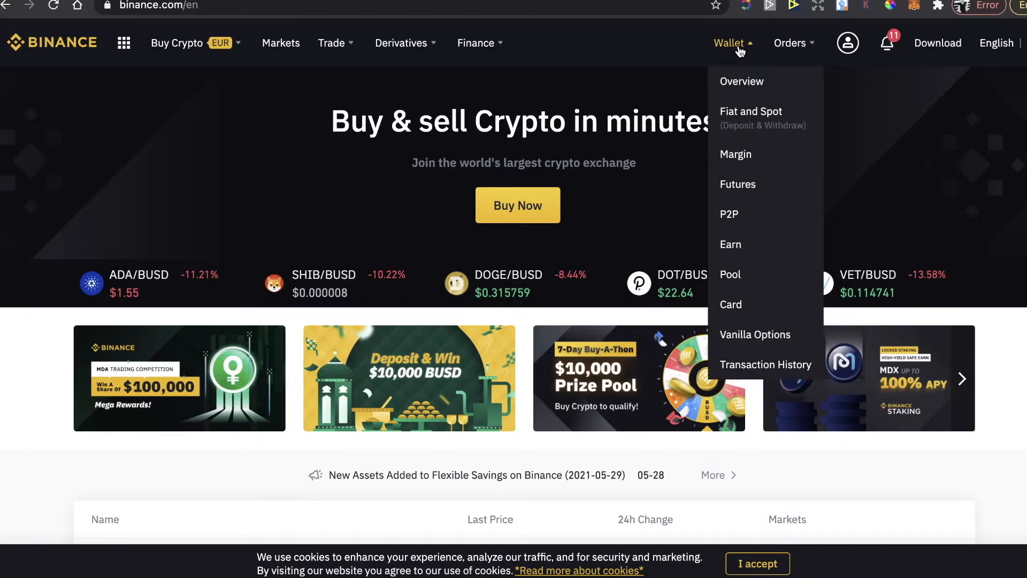
click(750, 110)
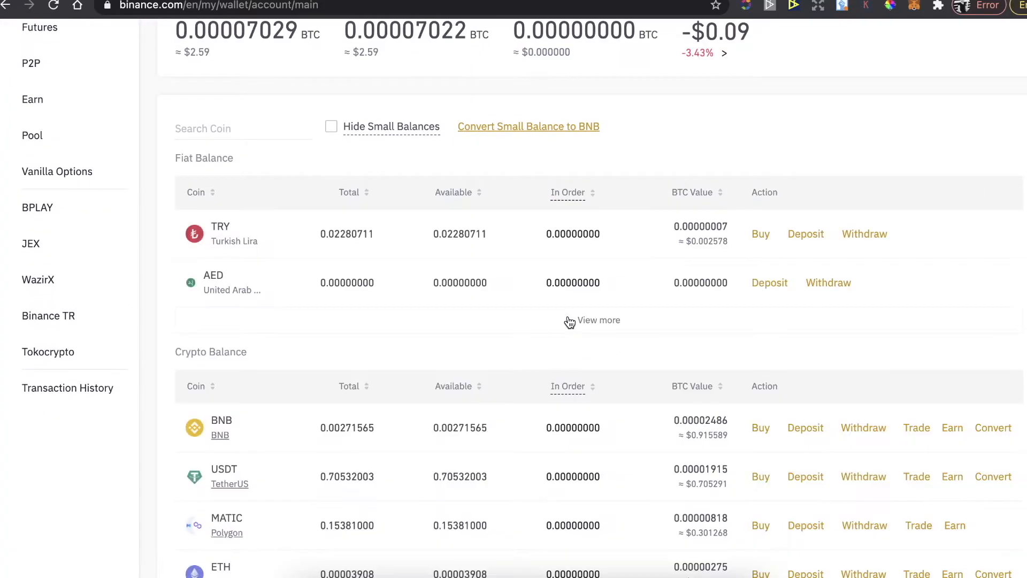
scroll(down, 3)
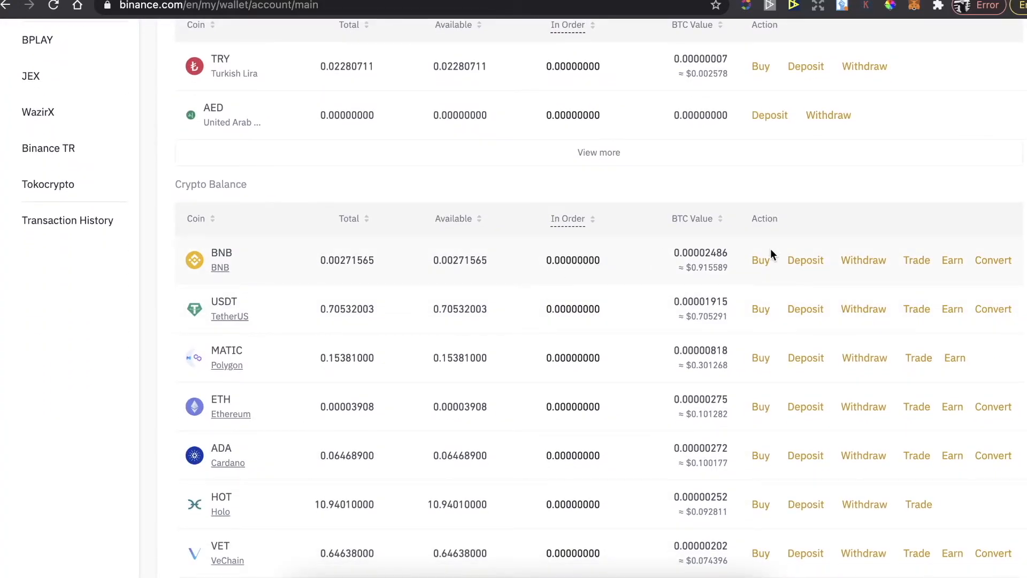
click(863, 260)
text(1)
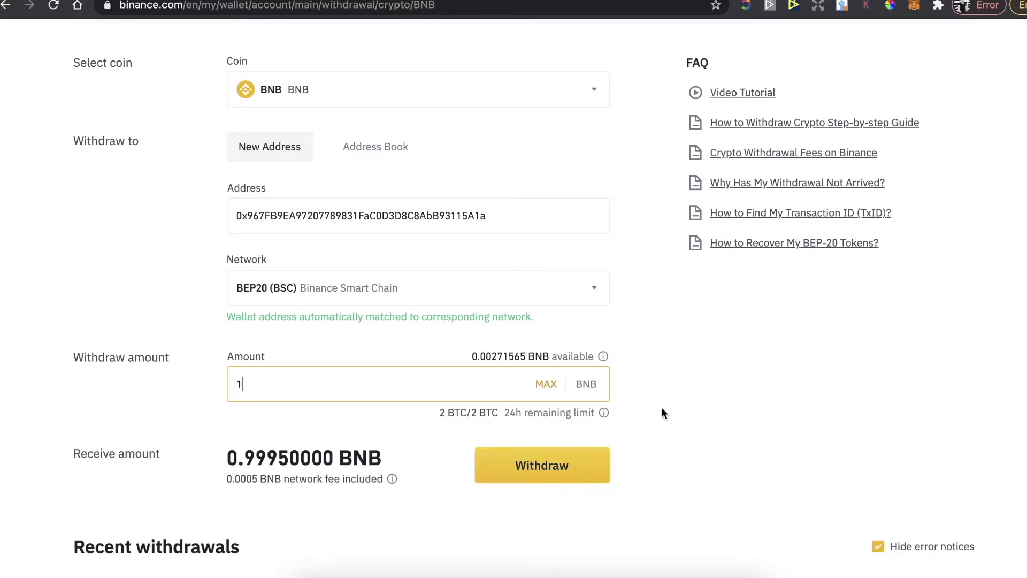
scroll(up, 3)
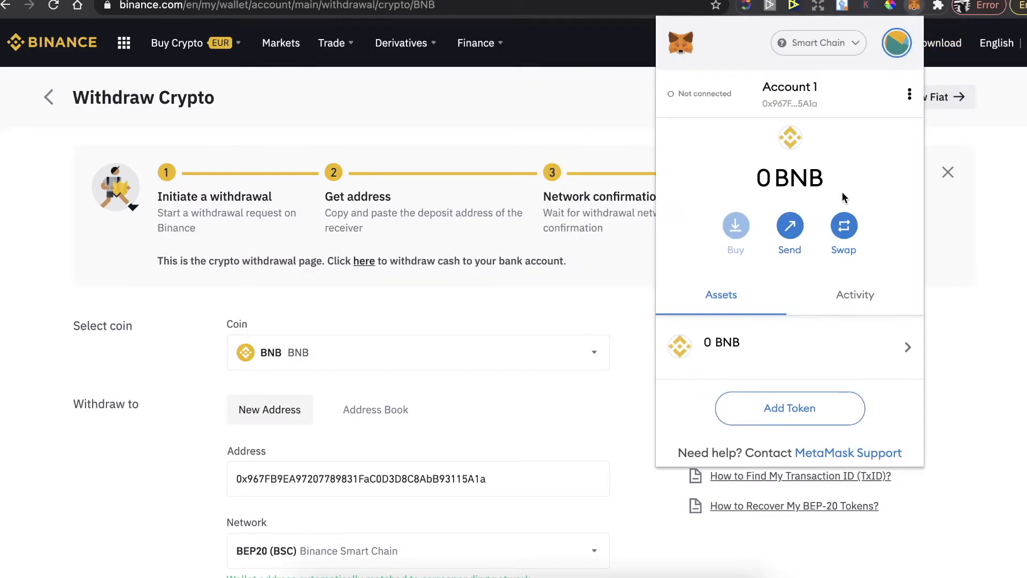
mouse_move(755, 164)
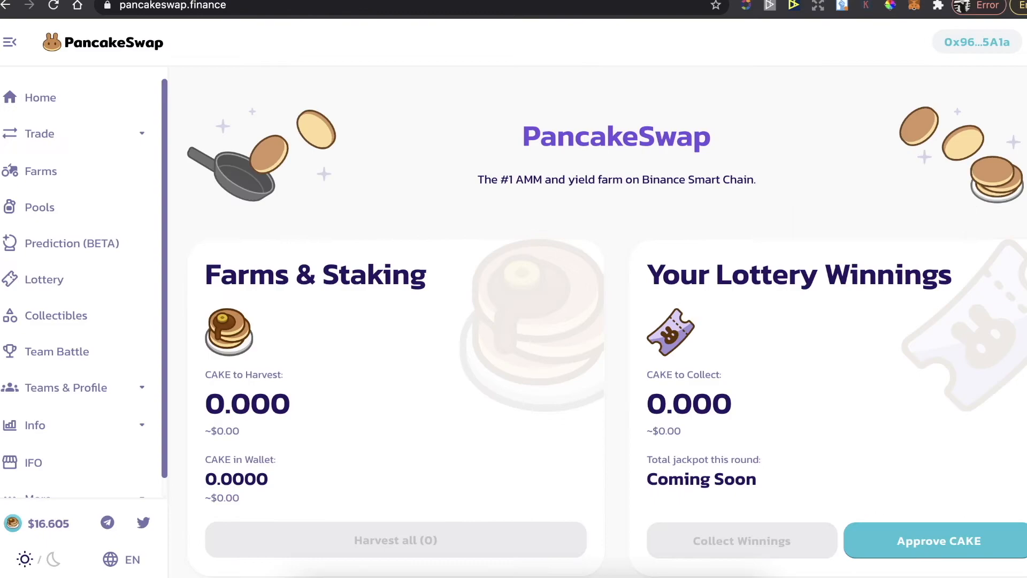
mouse_move(783, 216)
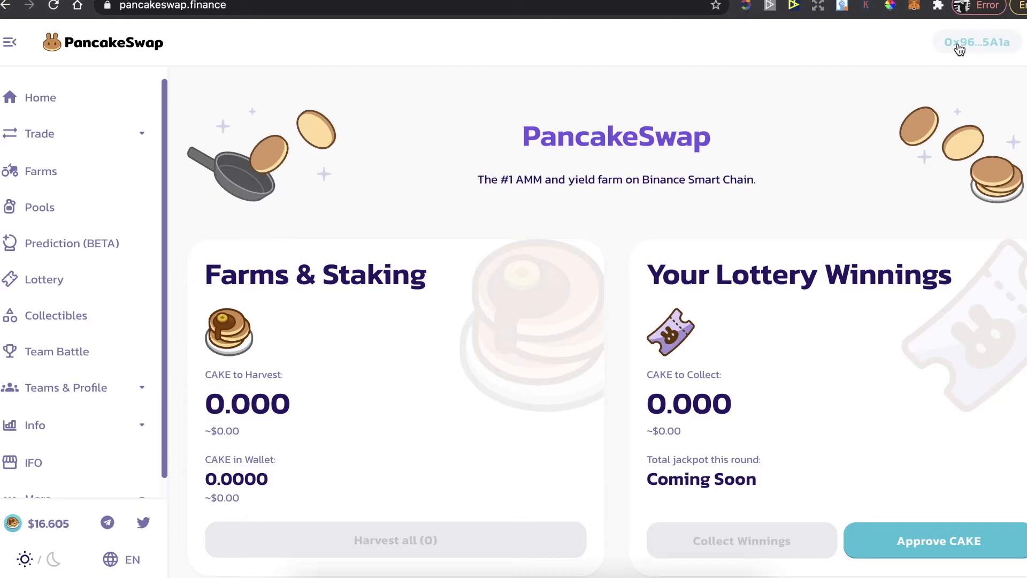
click(816, 43)
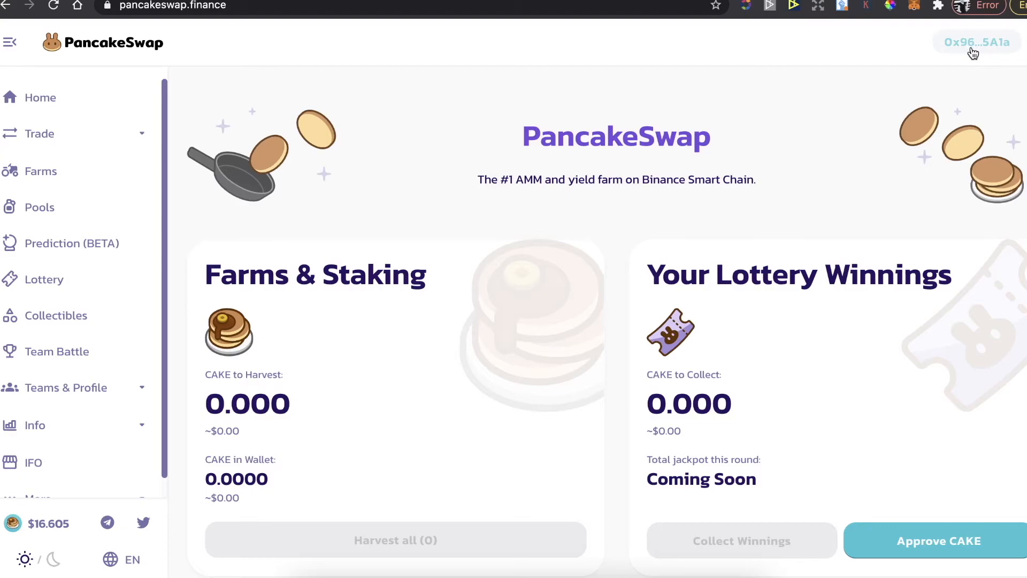
mouse_move(633, 171)
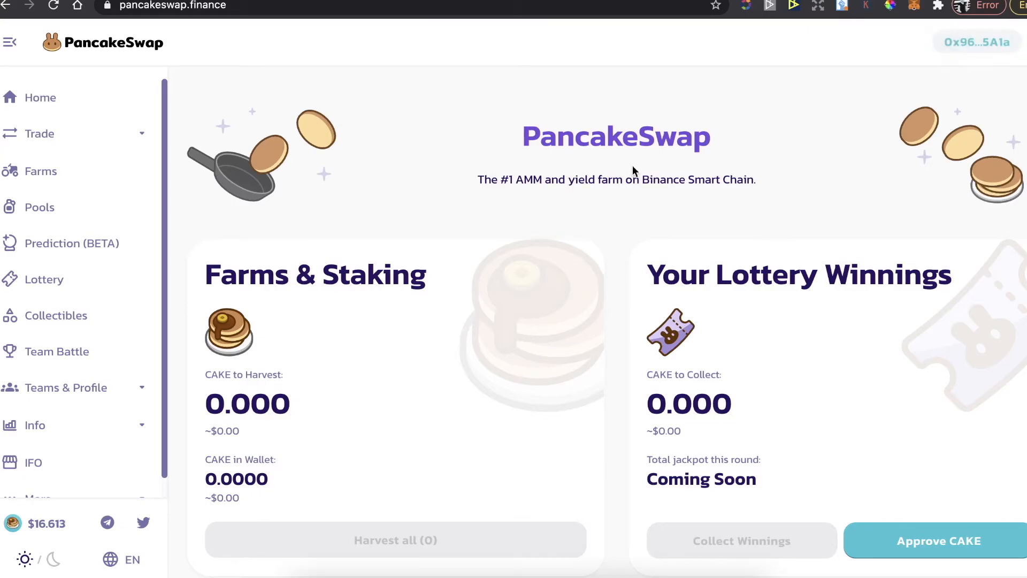
mouse_move(135, 129)
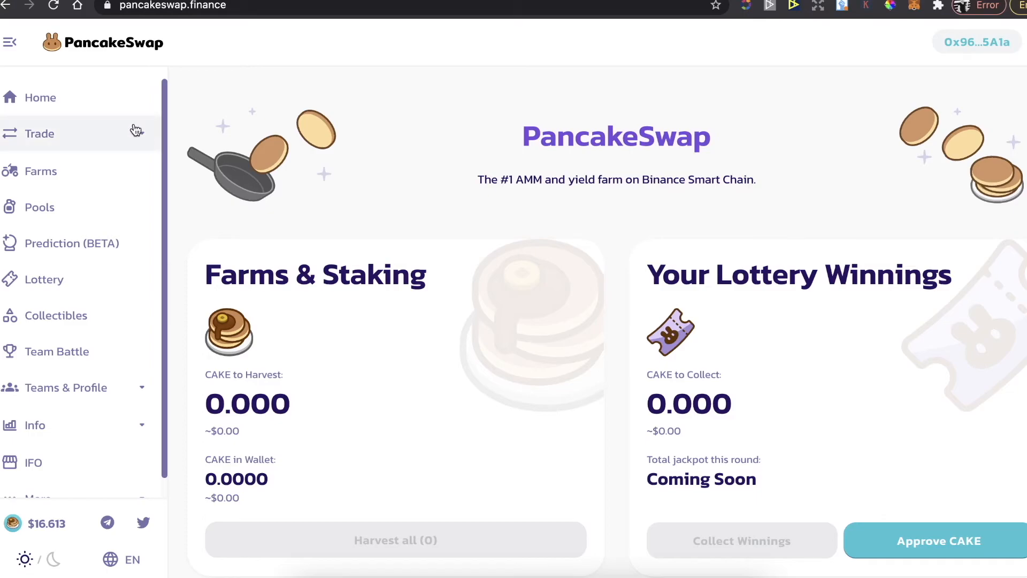
Step: Open PancakeSwap's Trade > Exchange panel and review the 0.5% slippage setting
click(38, 134)
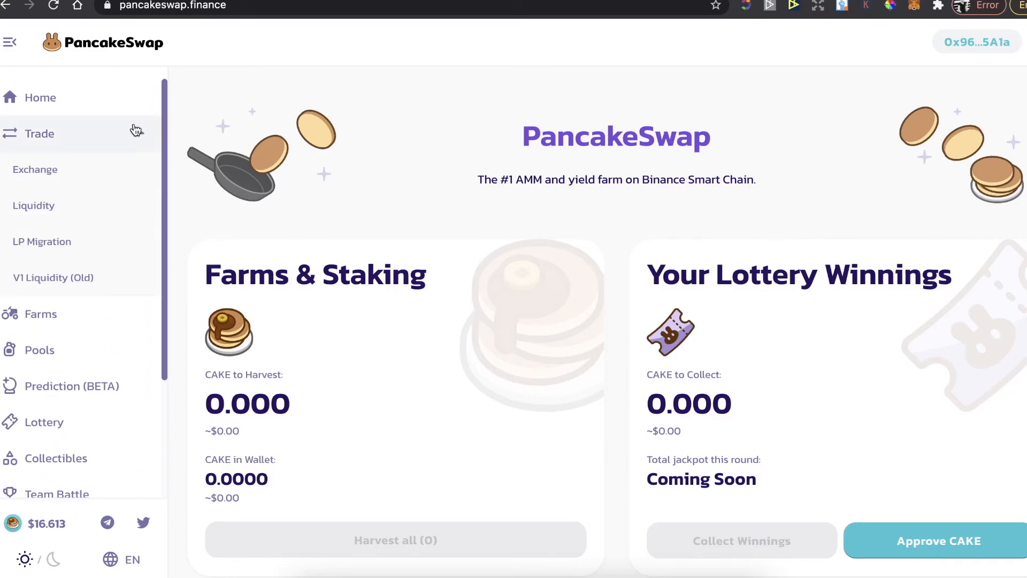
click(35, 169)
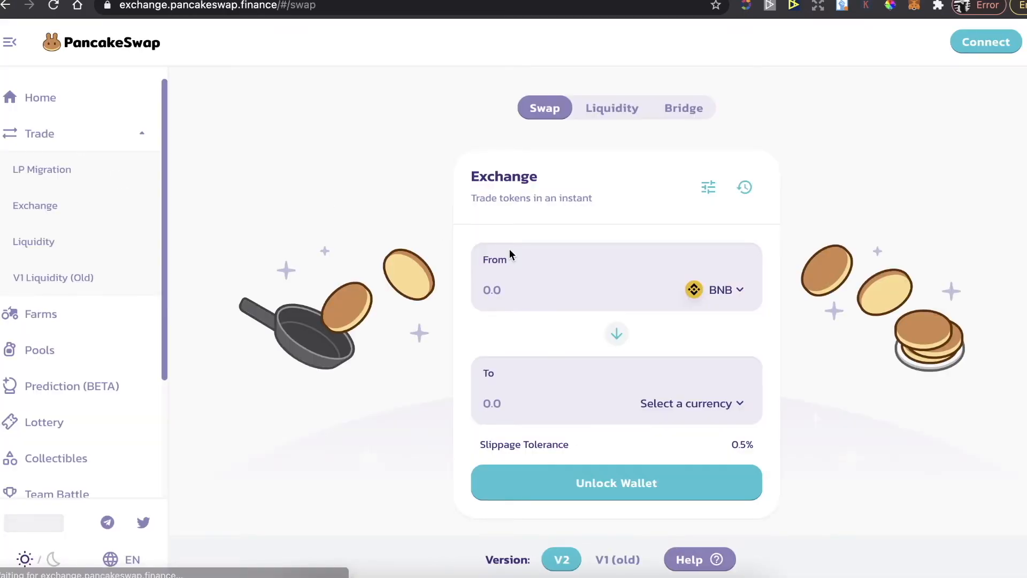
click(708, 187)
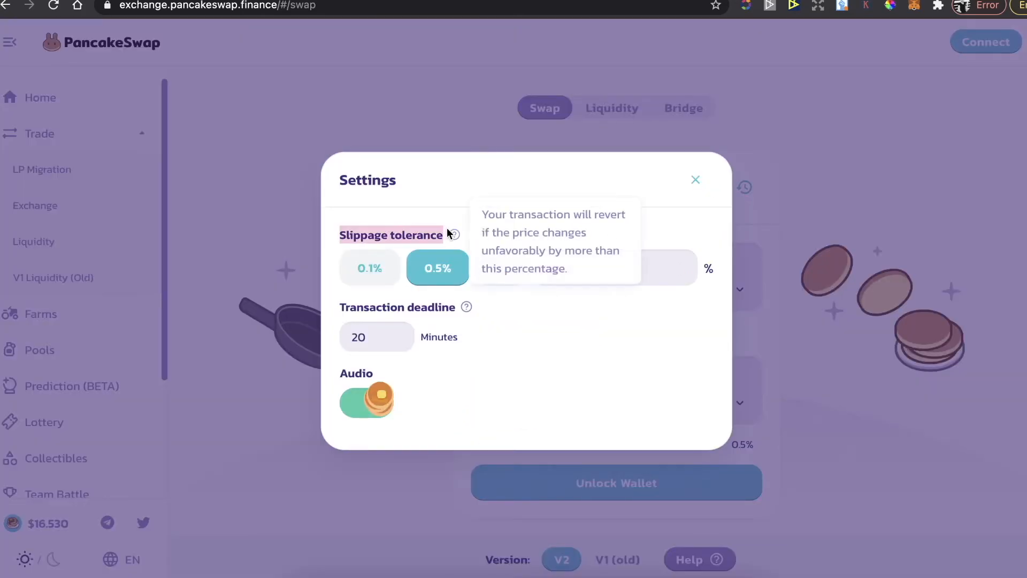
click(614, 268)
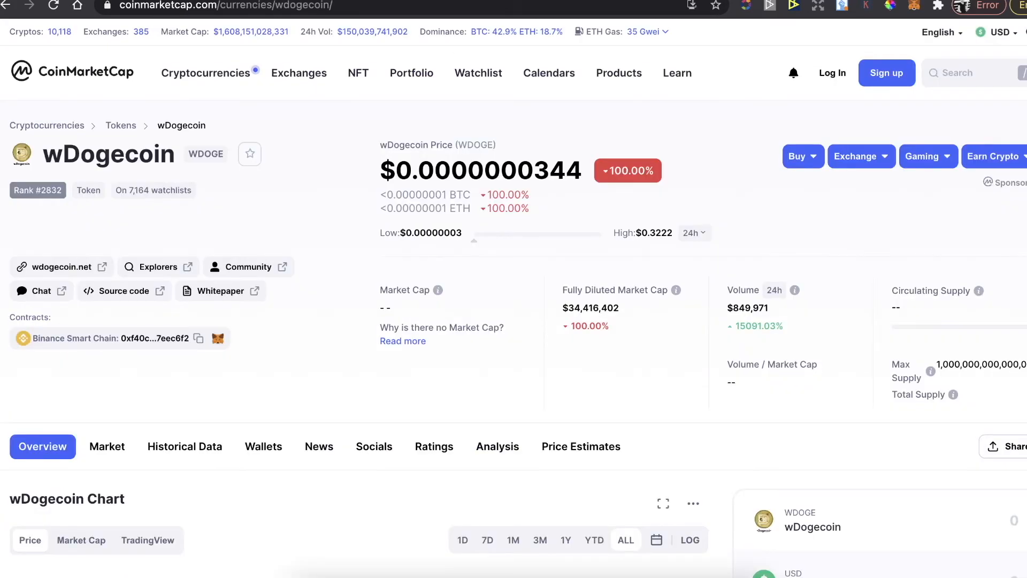
mouse_move(88, 167)
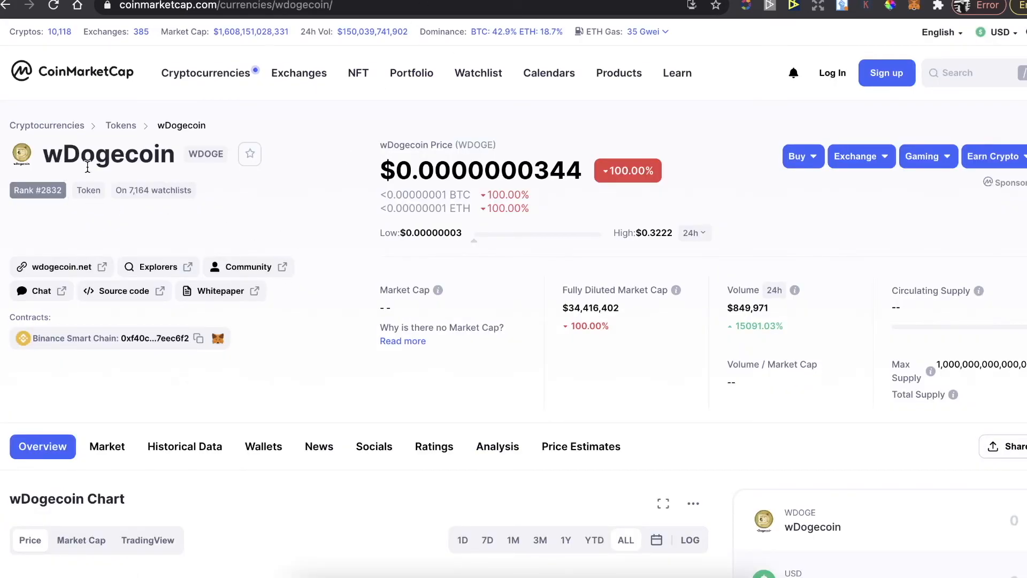
Step: Copy wDogecoin's Binance Smart Chain contract address on CoinMarketCap
click(199, 338)
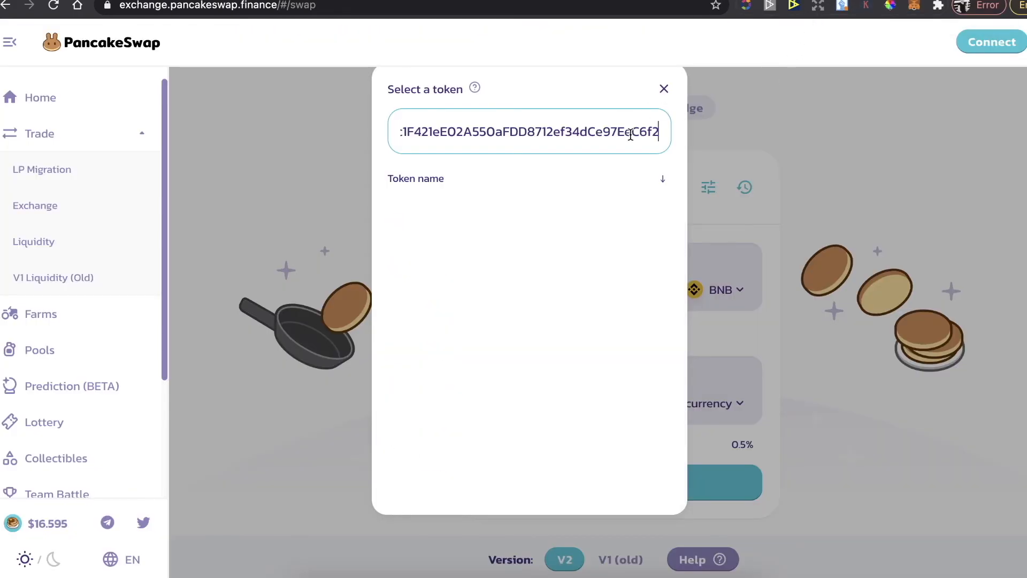
Step: Choose wDOGE from the pasted contract address search as the receive token
click(663, 89)
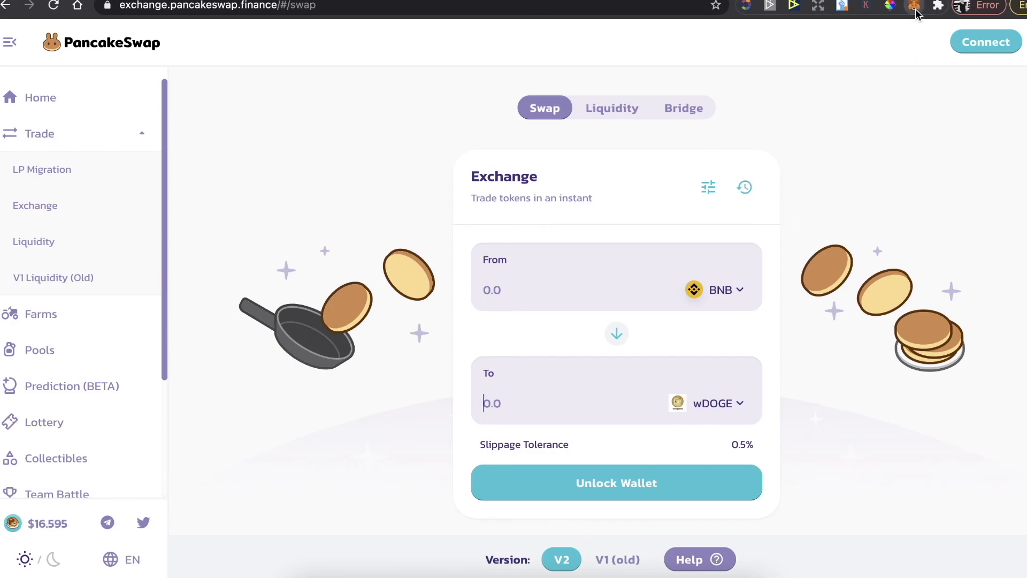
mouse_move(970, 154)
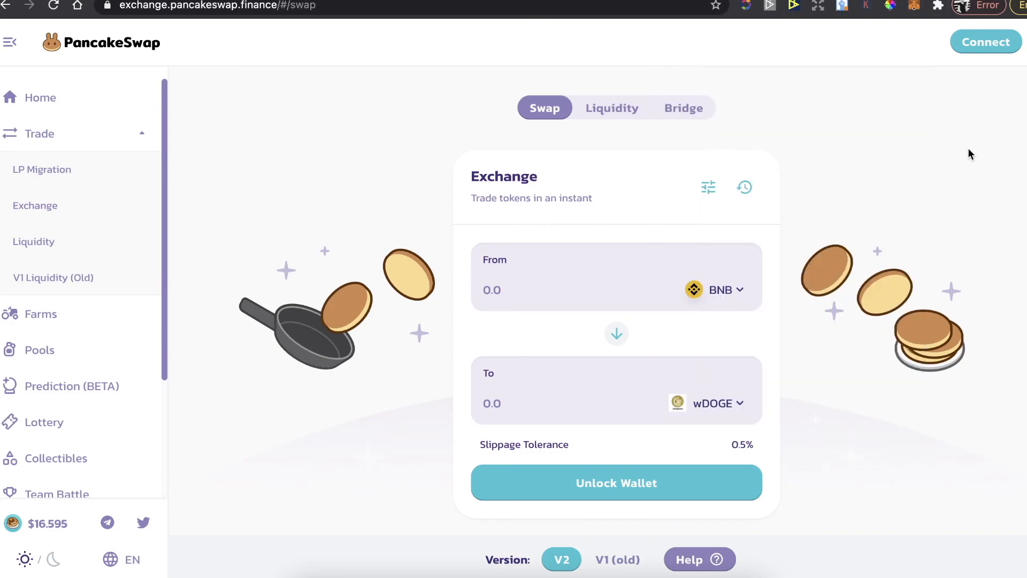